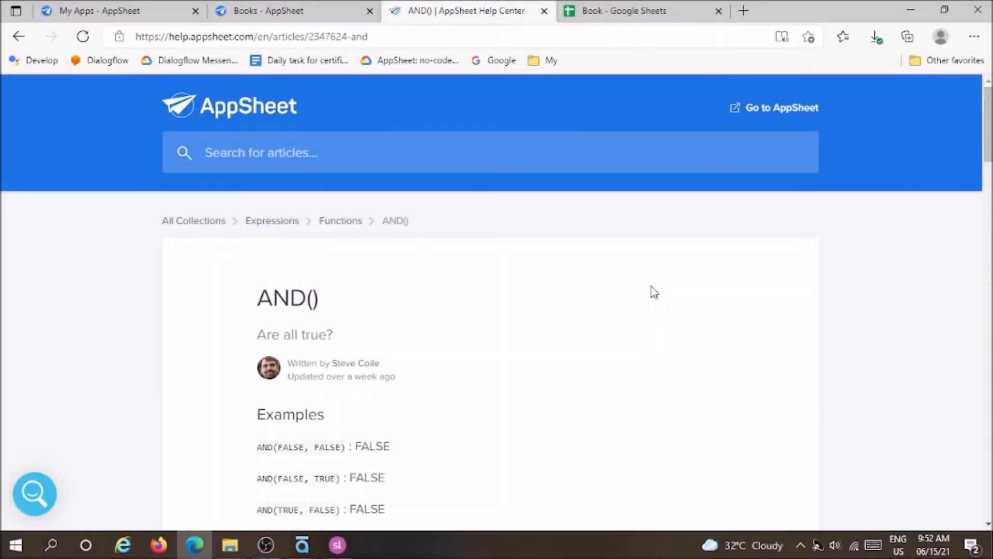
Read the help article's syntax, condition argument and argument description.
scroll(down, 3)
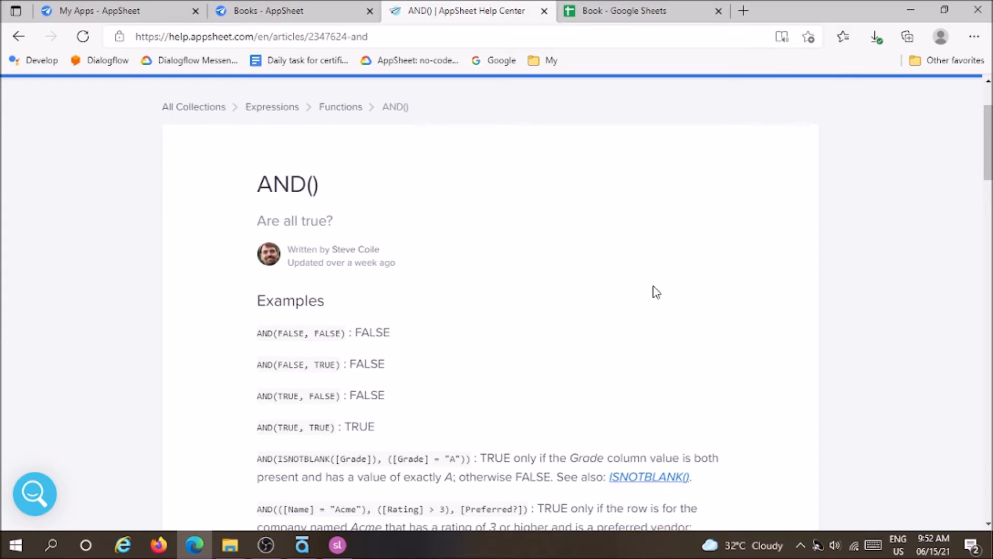
scroll(down, 3)
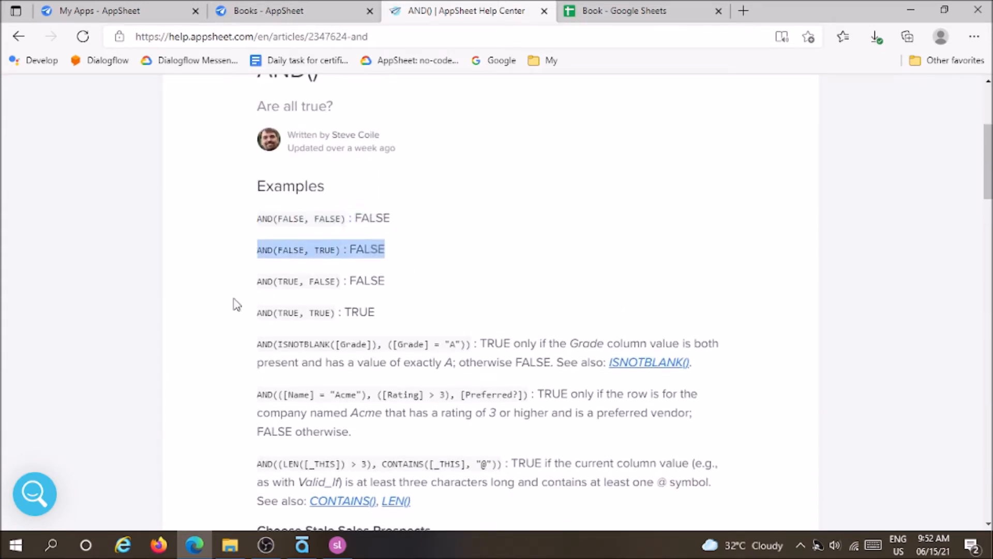
click(481, 311)
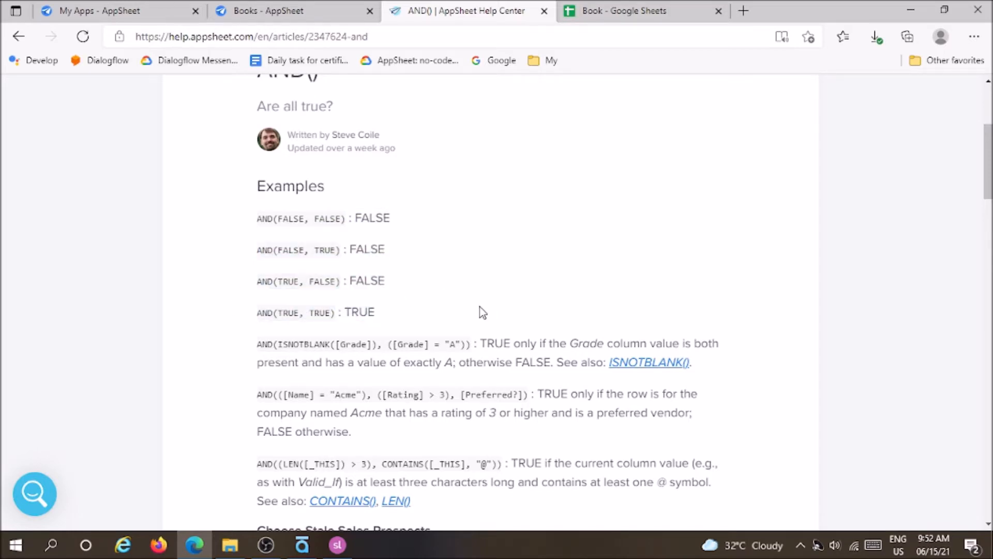
scroll(down, 3)
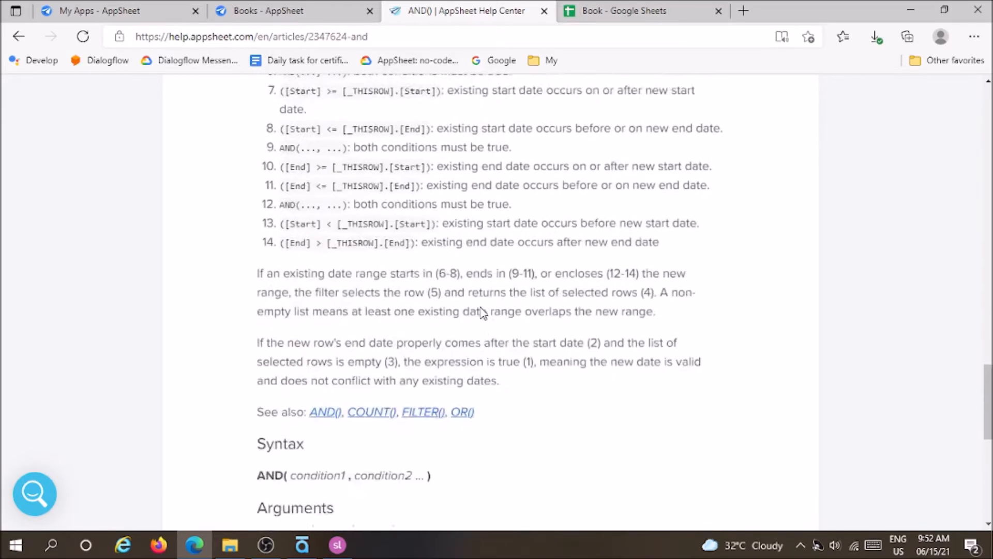
scroll(down, 3)
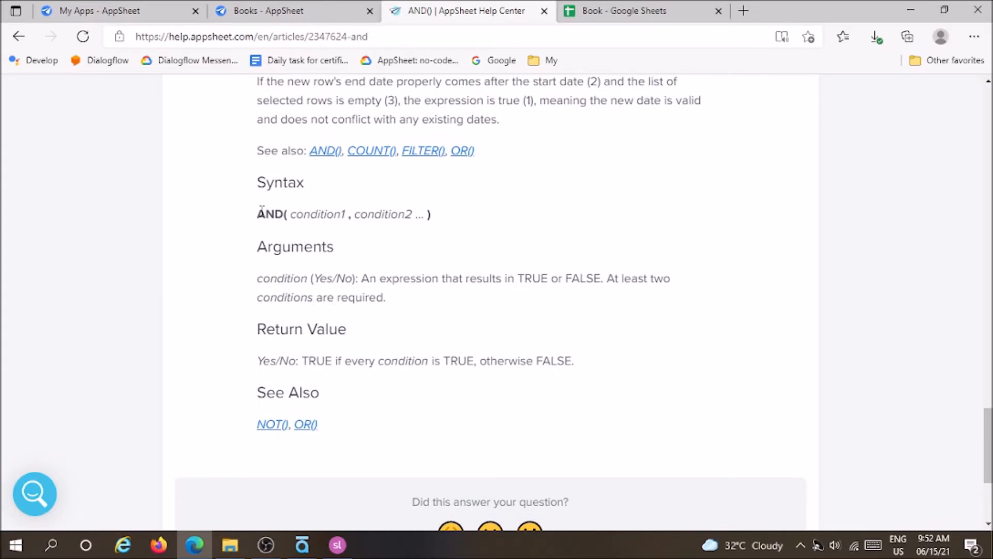
drag(257, 214, 429, 214)
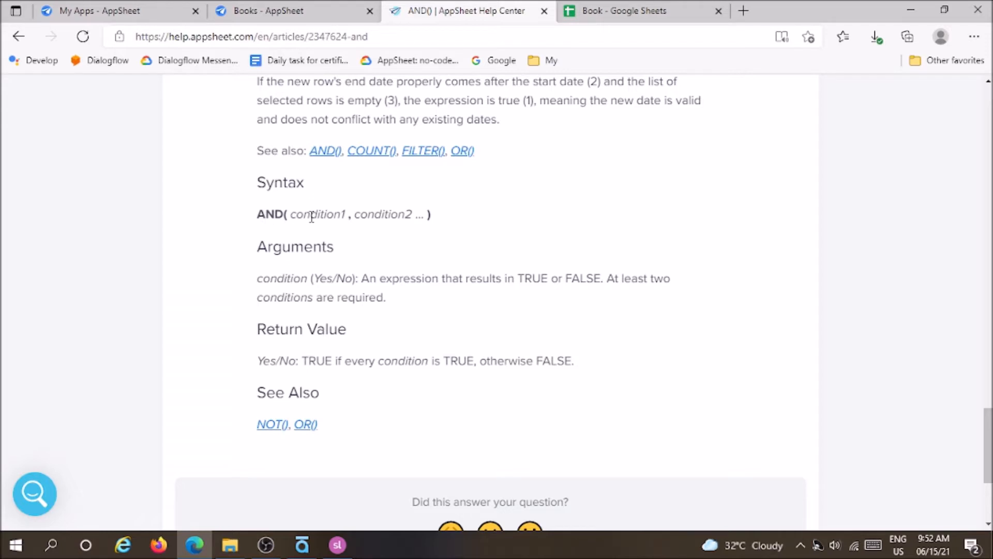
double_click(318, 214)
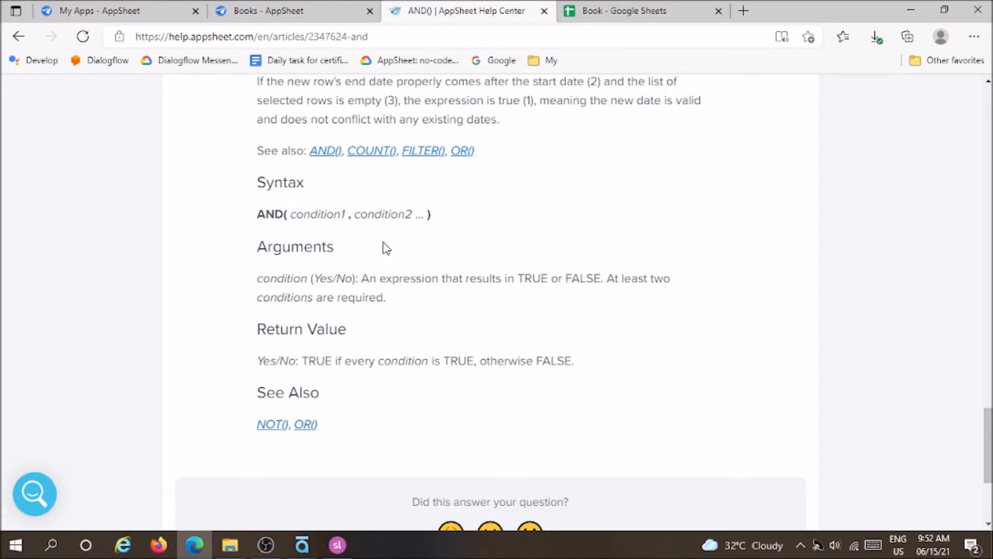
drag(257, 278, 412, 279)
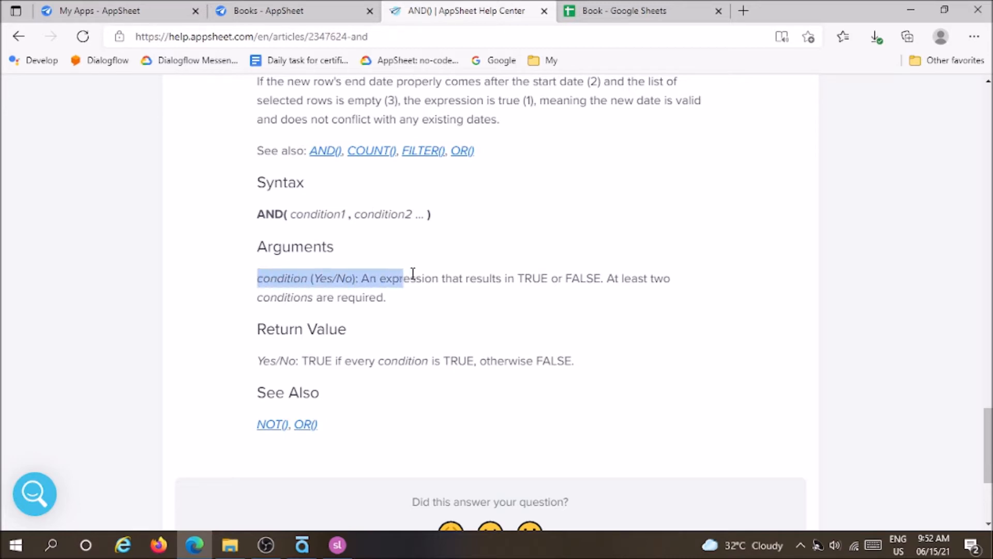
drag(412, 278, 557, 278)
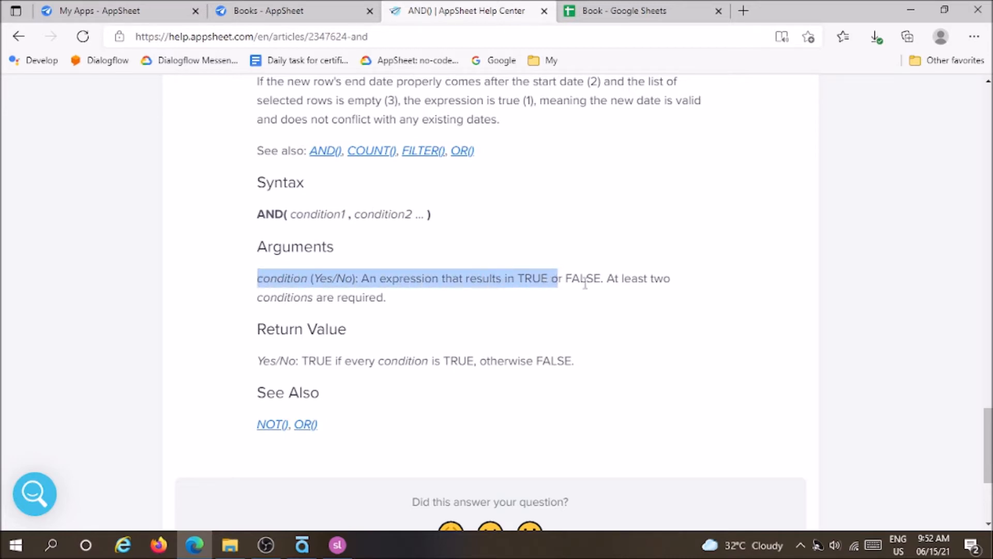
click(592, 303)
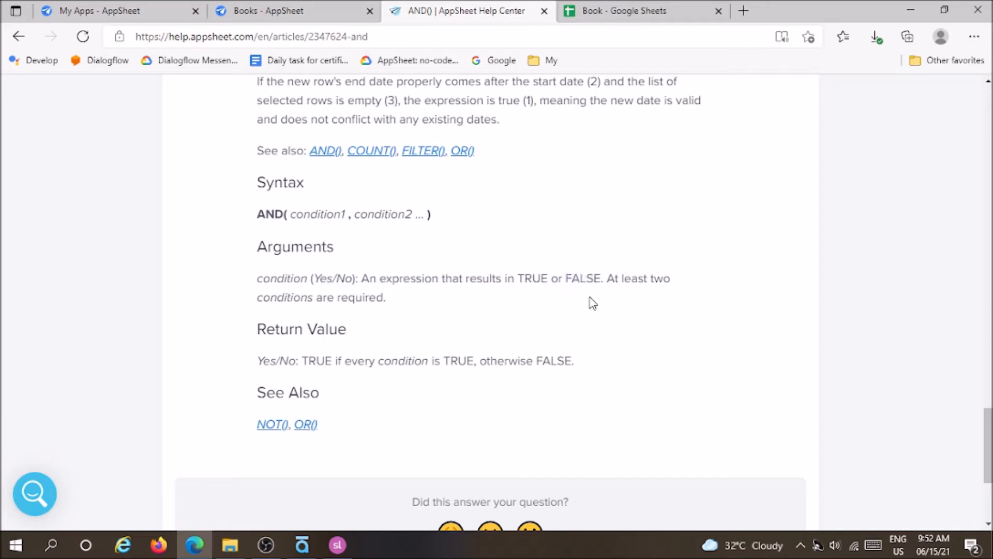
mouse_move(445, 350)
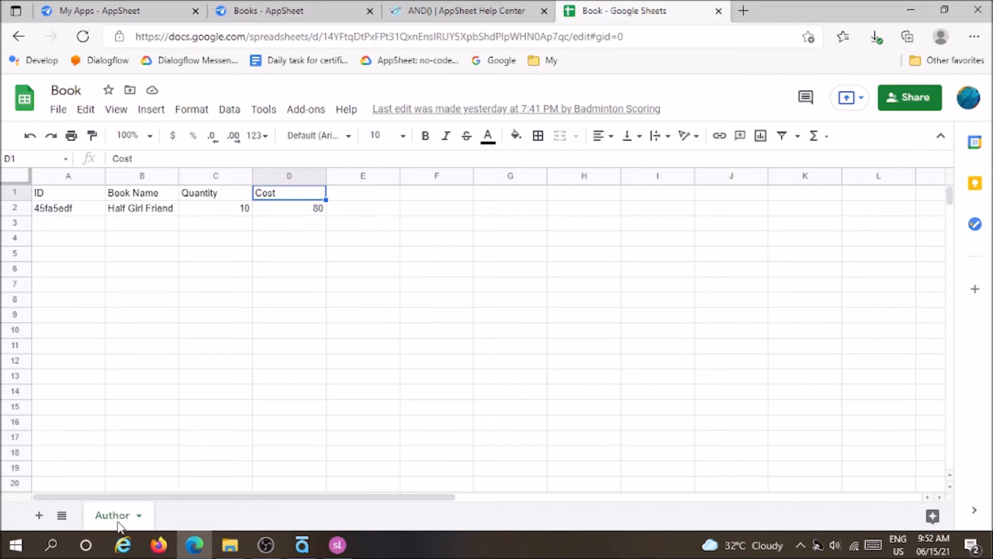
mouse_move(93, 522)
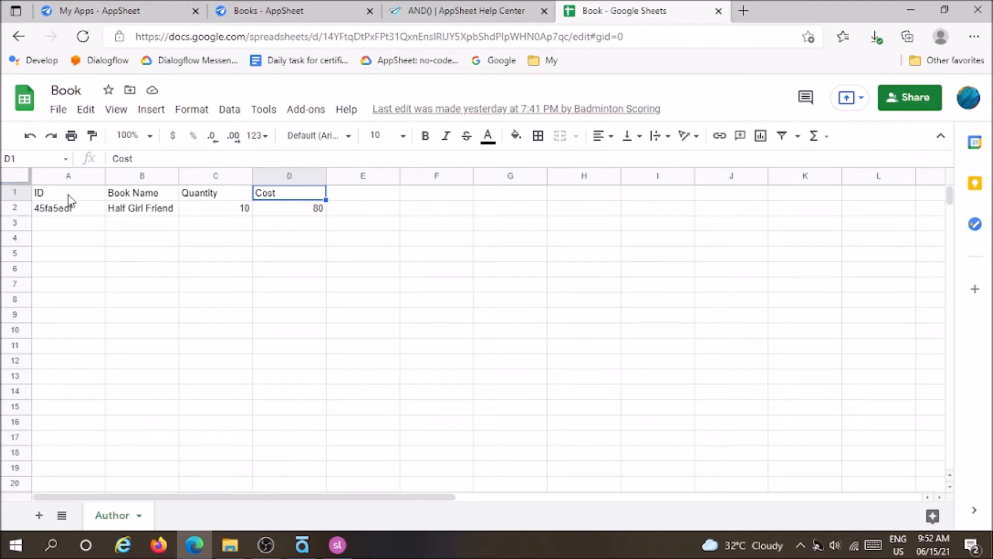
In the Book sheet, check the Quantity and Cost column headers.
click(68, 192)
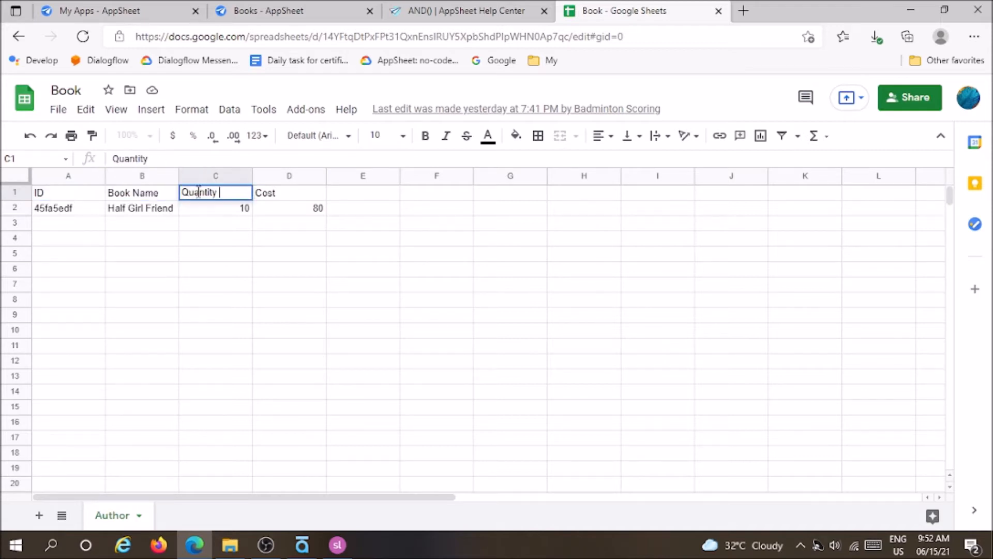
click(290, 192)
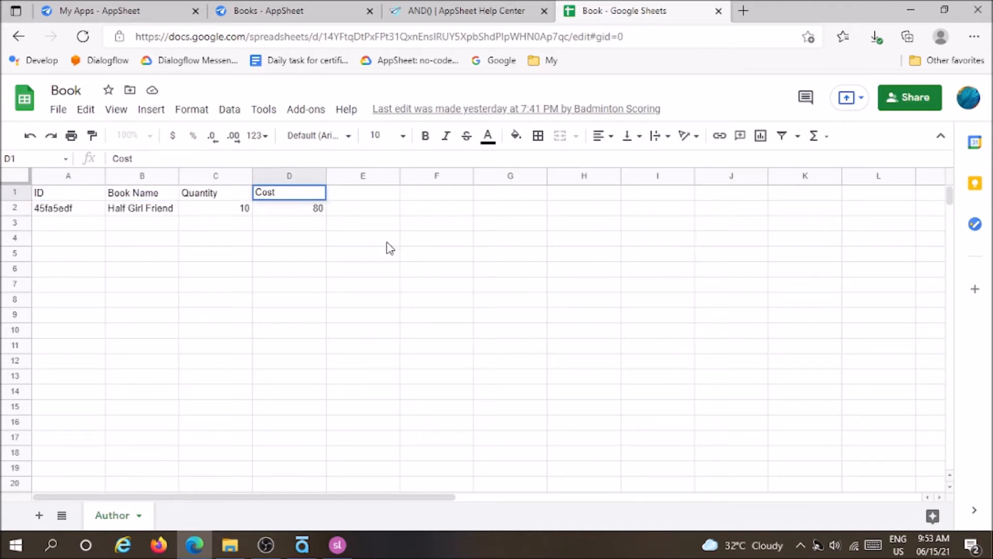
click(363, 238)
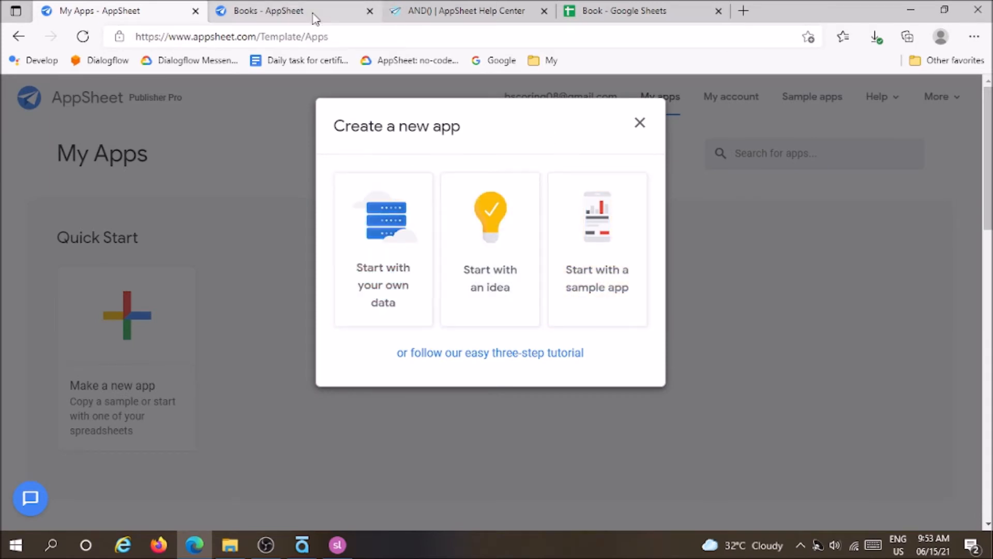
In the Books editor, go to Data > Tables and expand the Author table's columns.
click(272, 11)
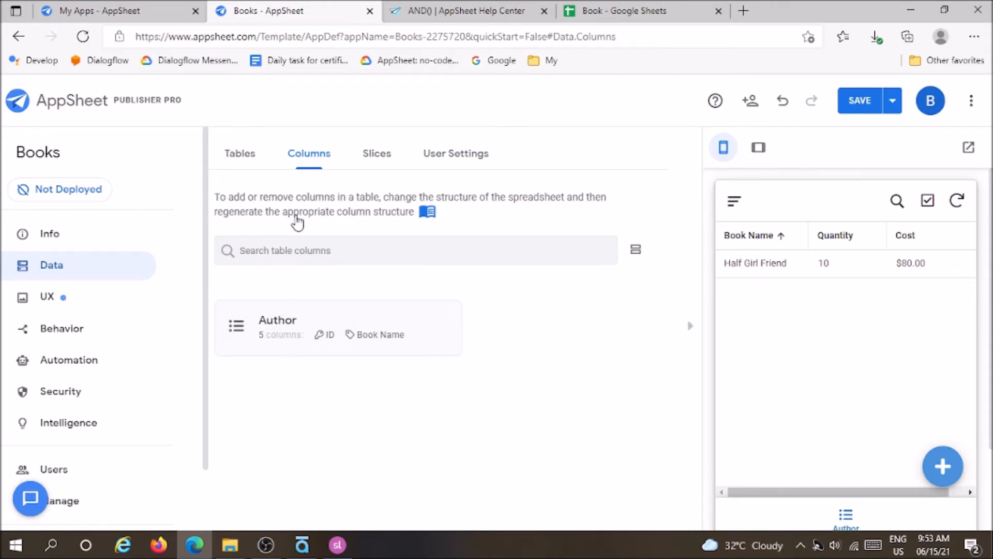
mouse_move(240, 157)
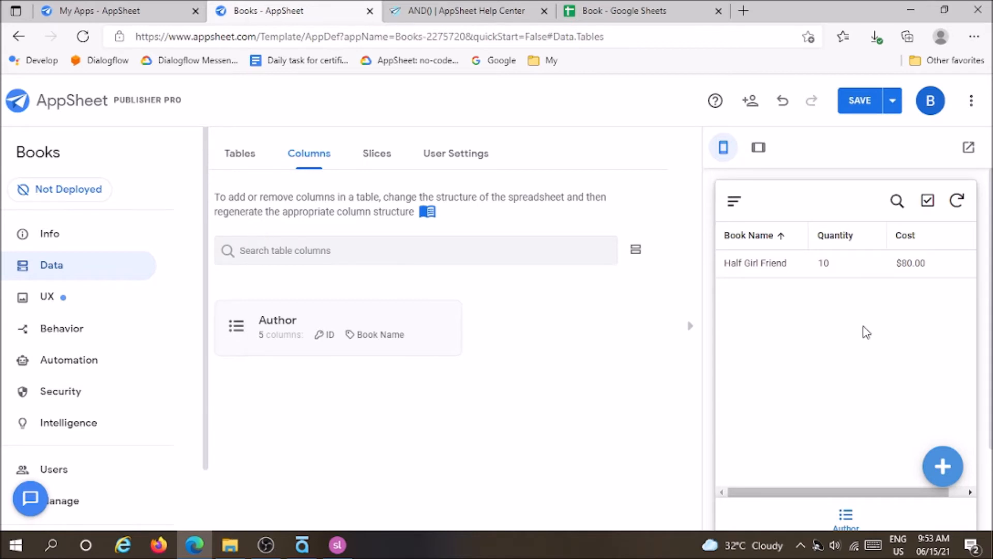
click(240, 153)
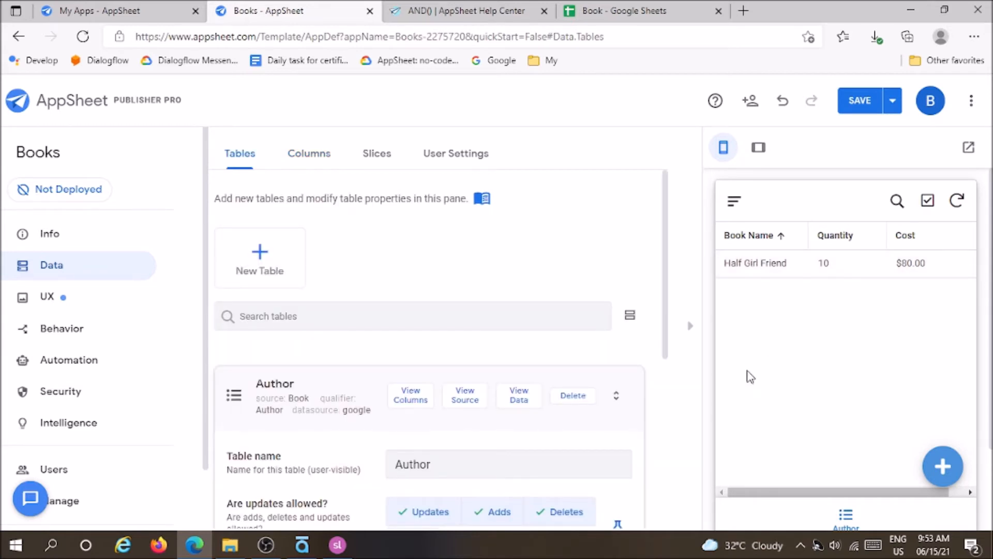
click(410, 394)
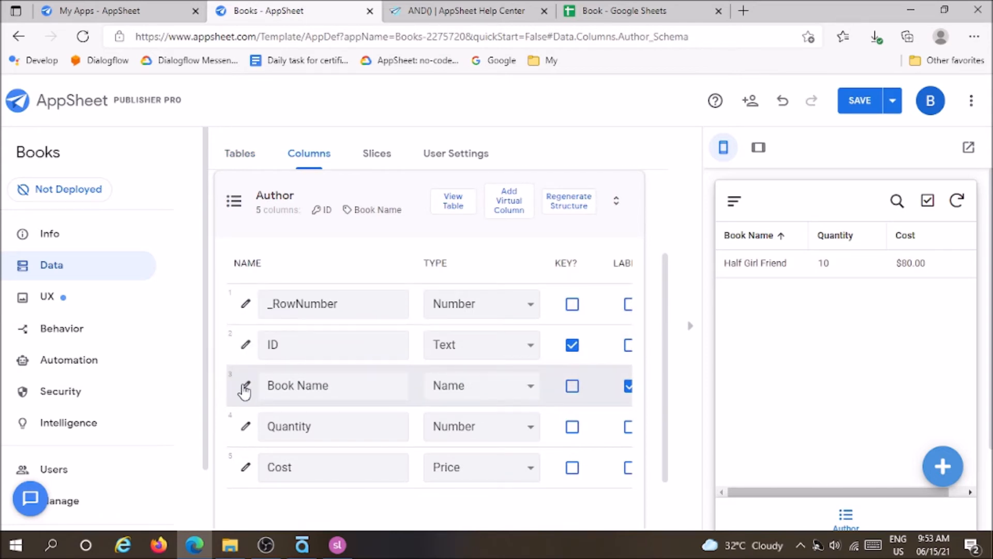
Open the Book Name column's settings to review its Show? expression.
click(245, 385)
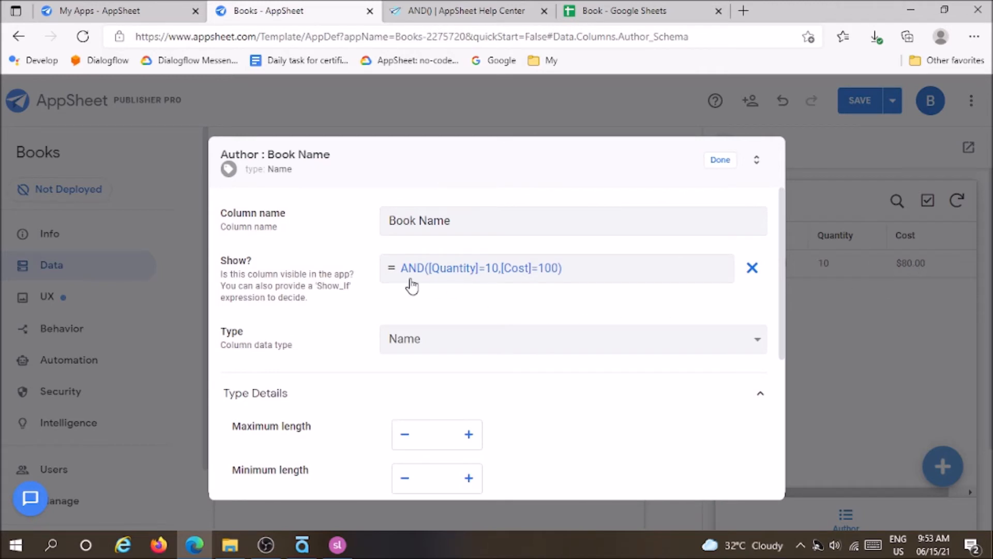
mouse_move(430, 282)
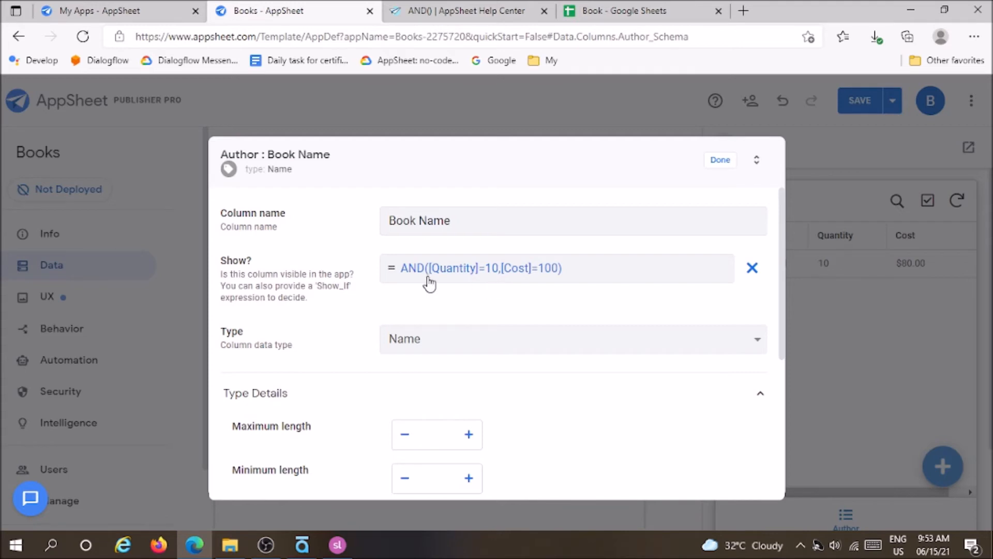
mouse_move(522, 286)
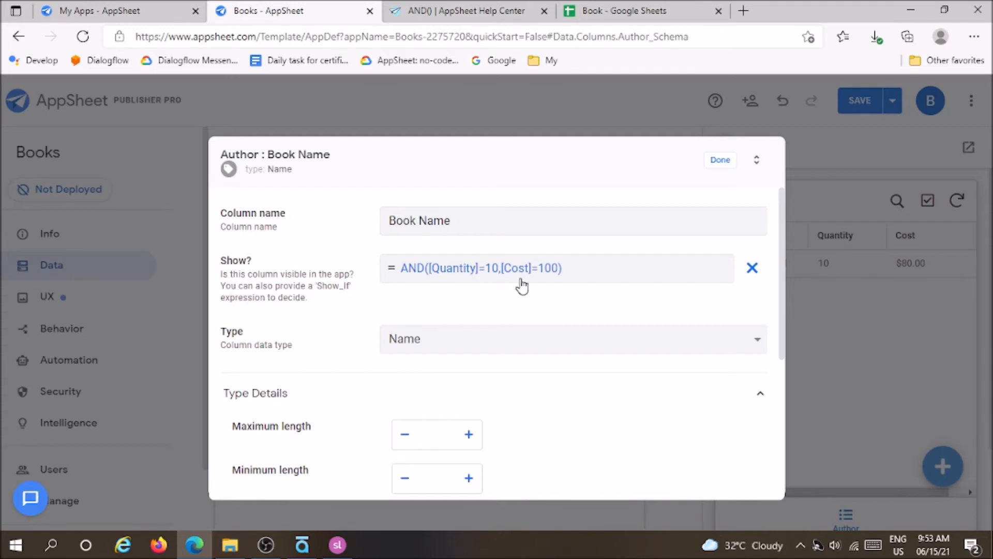
mouse_move(549, 282)
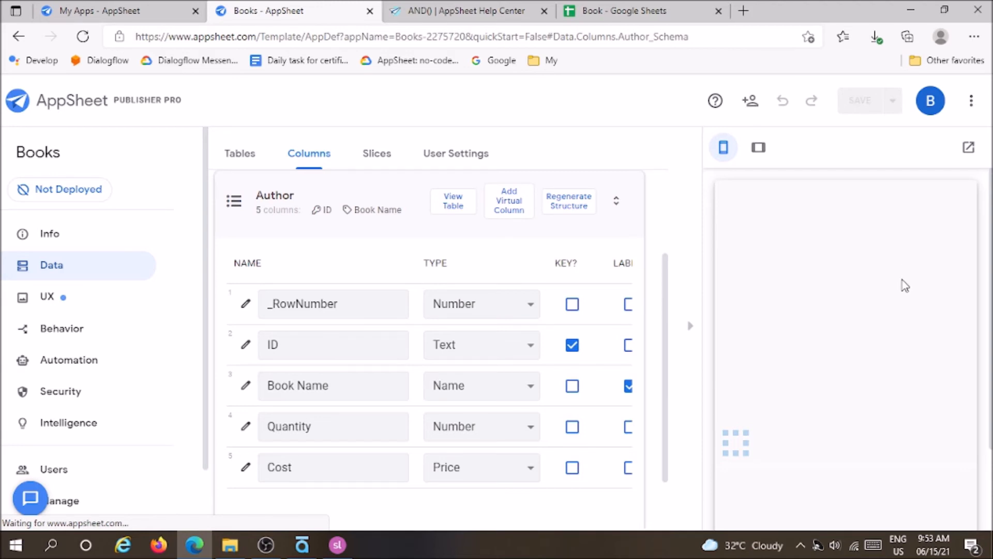
mouse_move(881, 293)
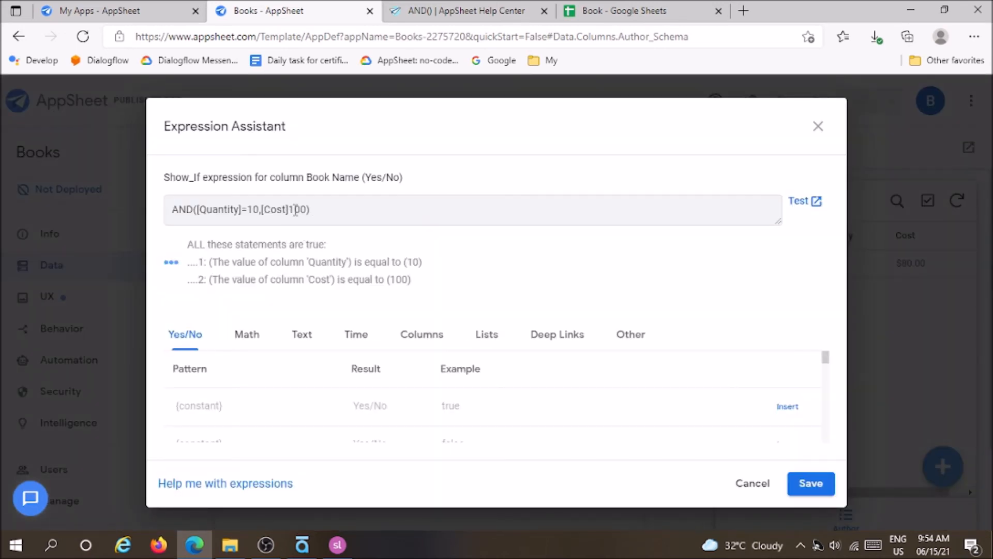
Make the Show? condition AND([Quantity]=10,[Cost]<100) and save the app.
text(<)
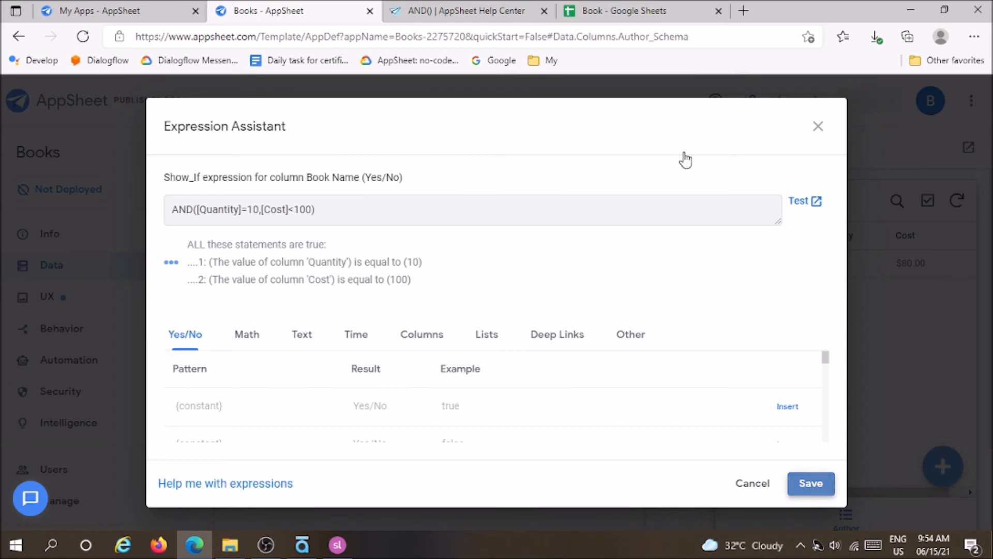
click(811, 483)
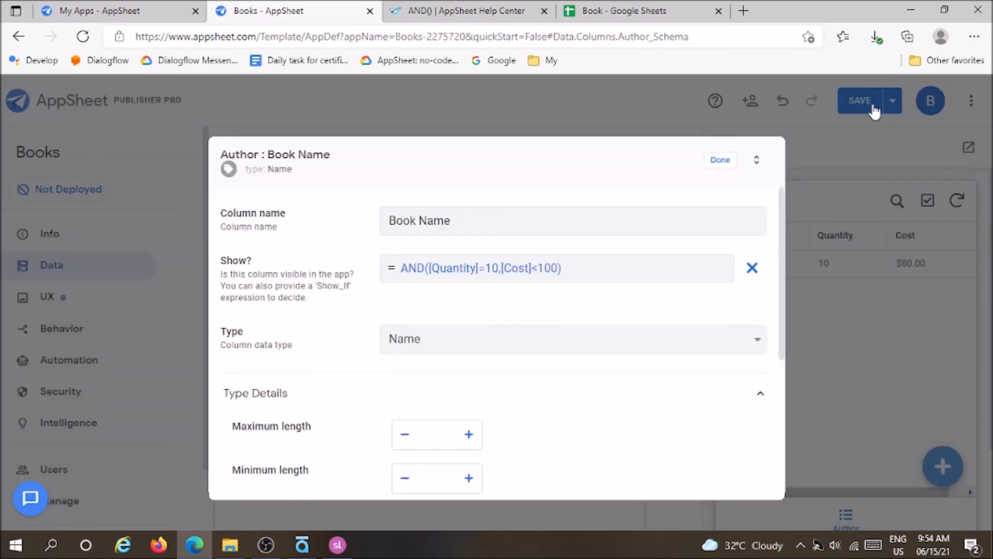
click(720, 159)
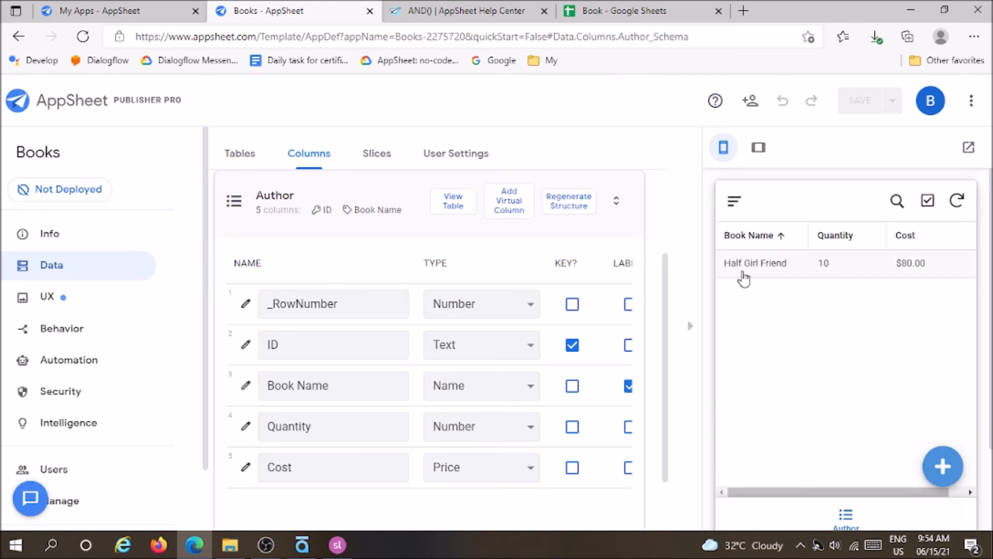
mouse_move(784, 273)
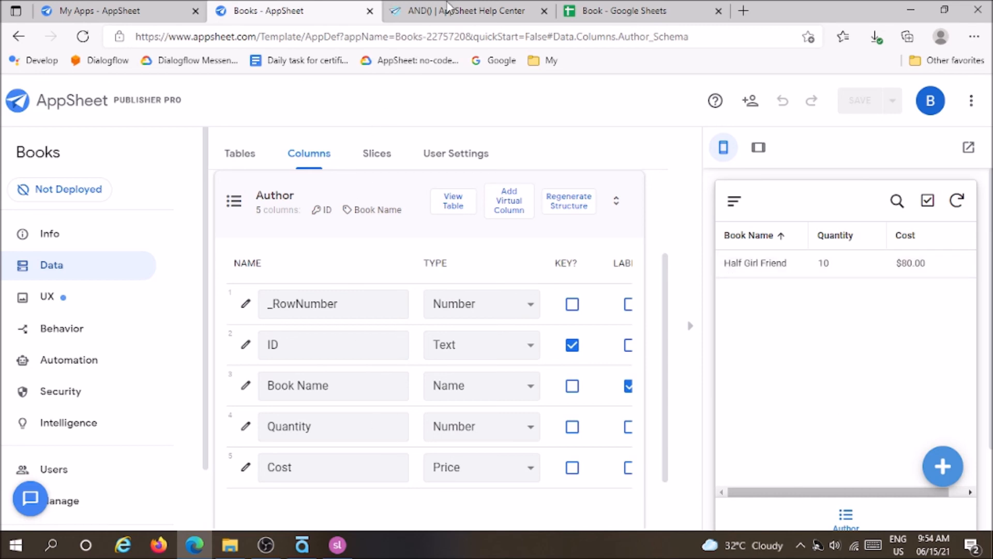
Switch back to the AND() | AppSheet Help Center browser tab.
click(468, 11)
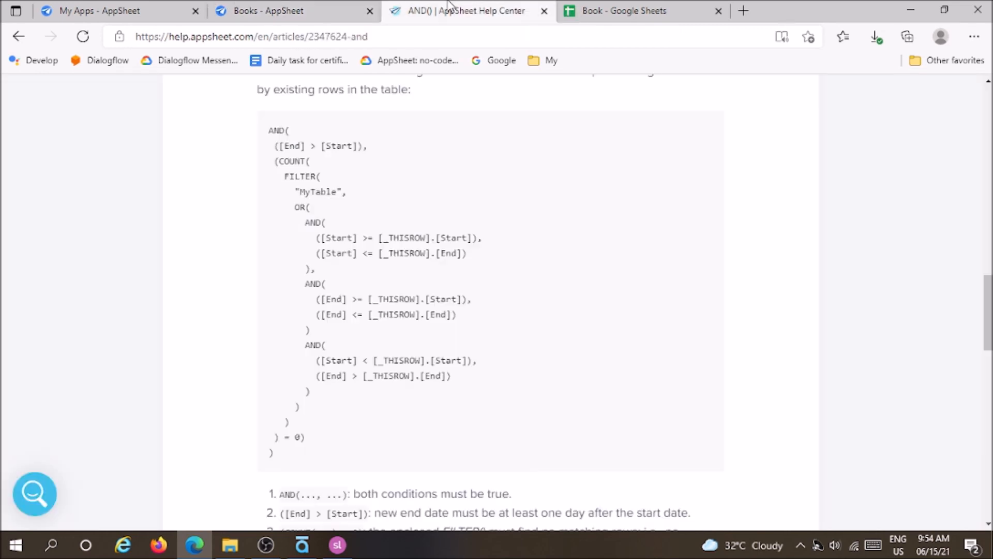